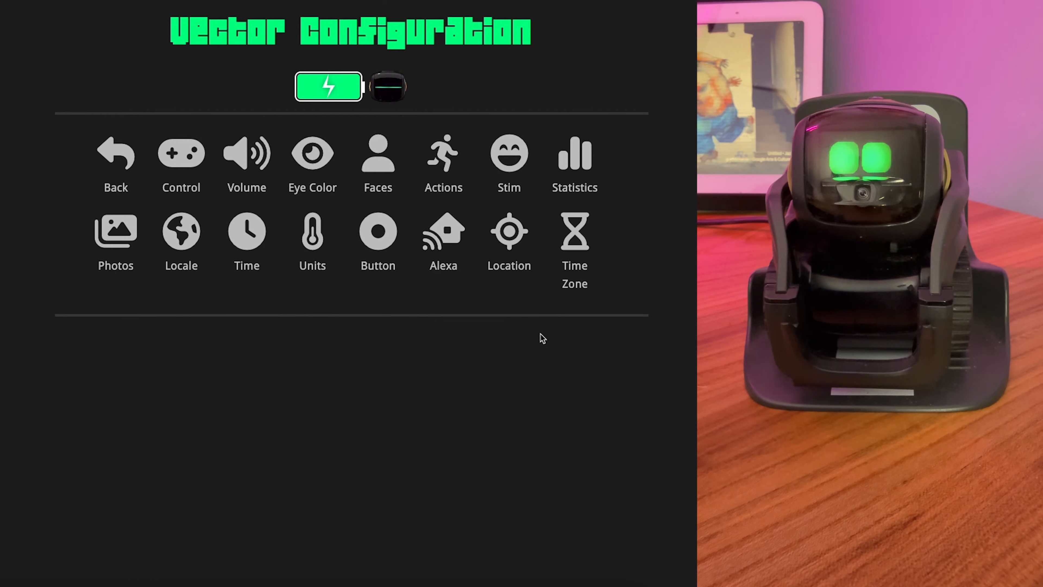
# Step: Set and save the robot's location as 'Cincinnati, Ohio'
pyautogui.click(509, 234)
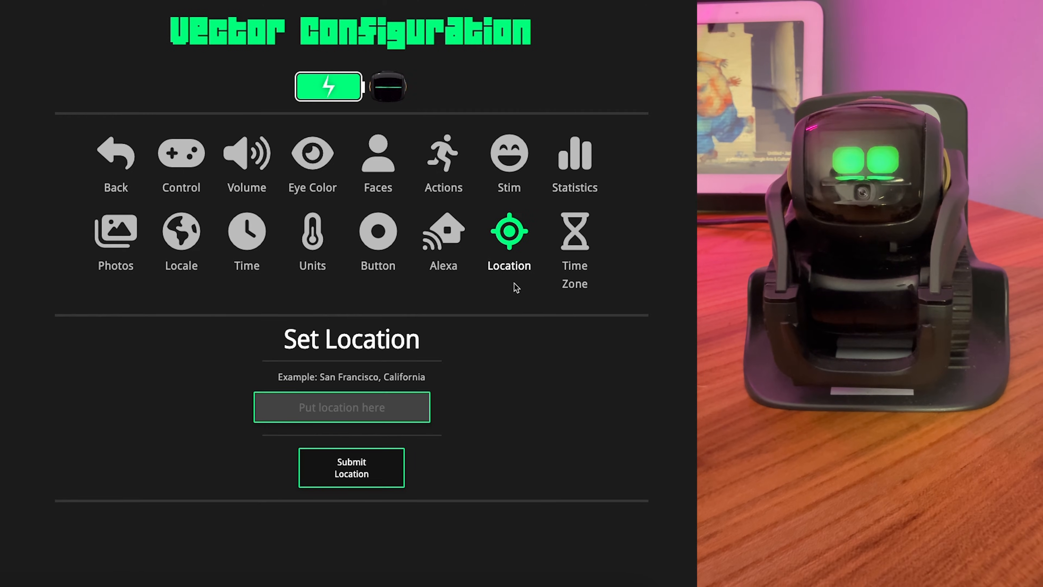
pyautogui.click(342, 407)
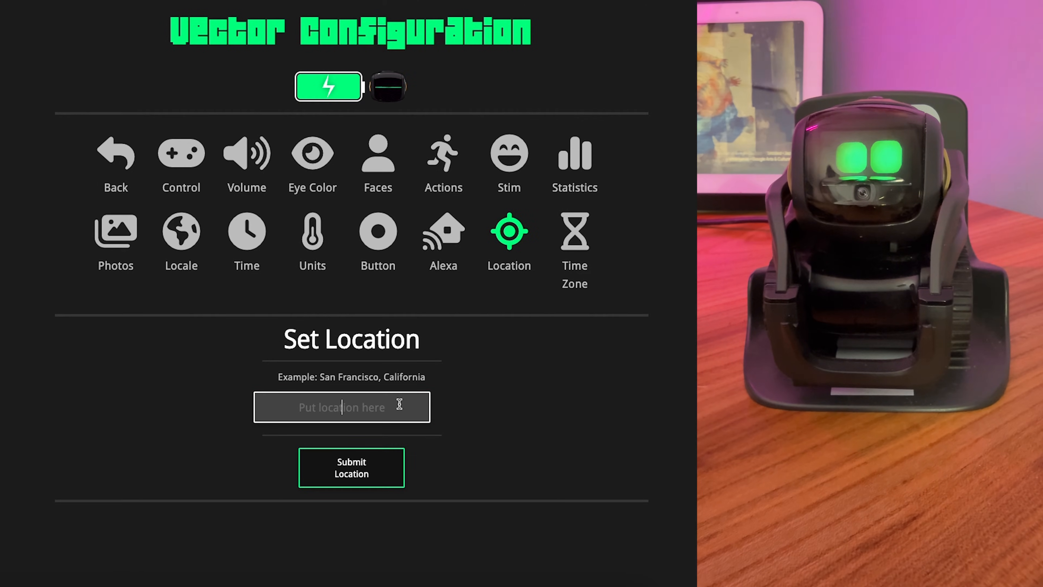
pyautogui.write('Cincinnati,')
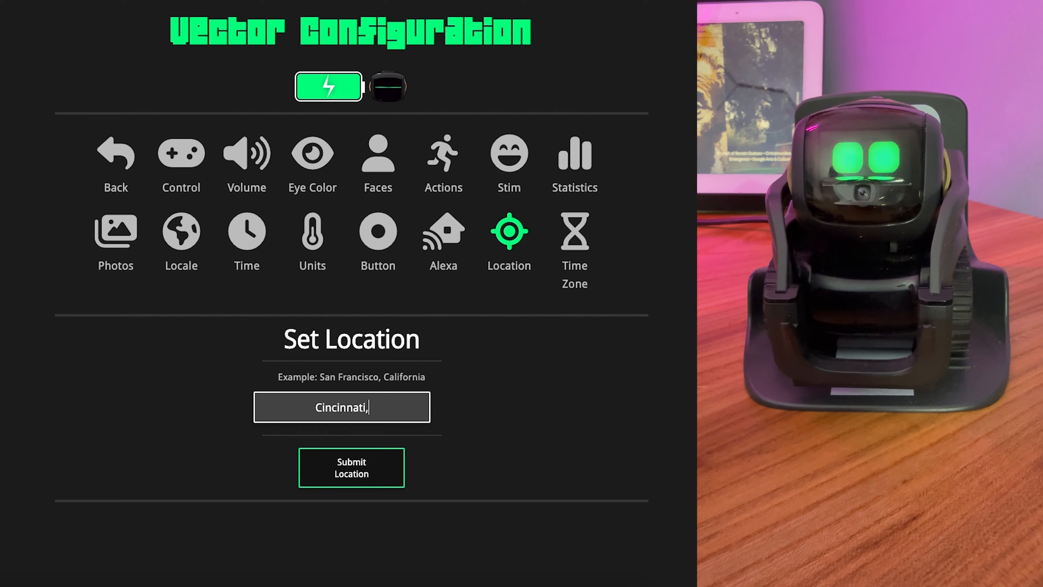
pyautogui.write('Ohio')
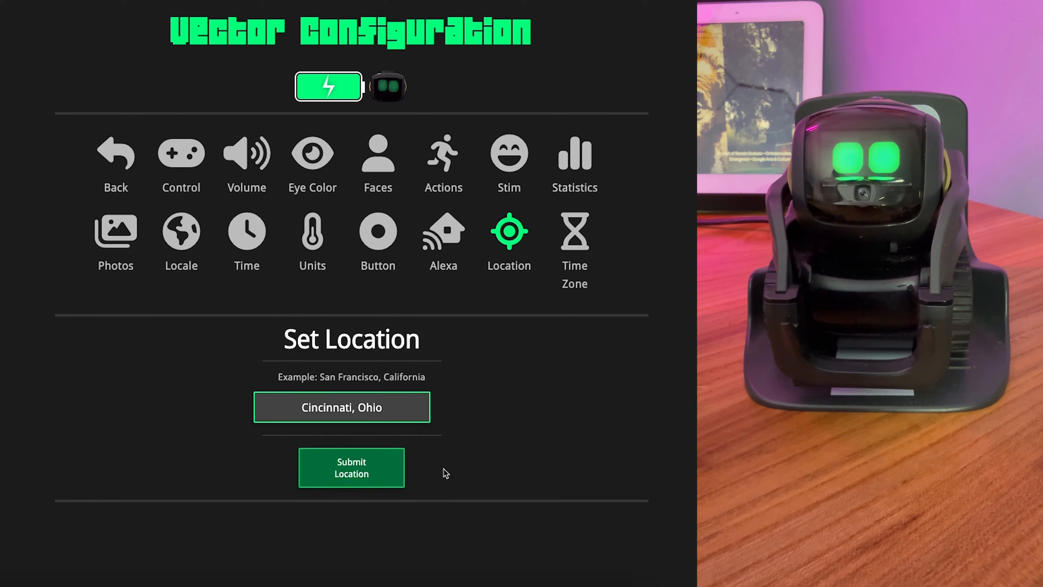
pyautogui.click(351, 467)
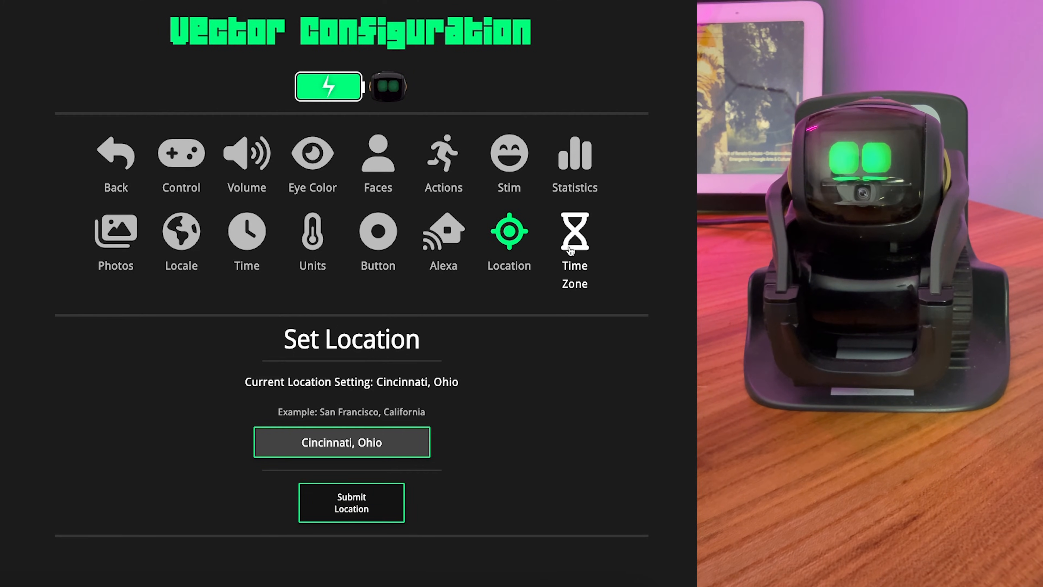
# Step: Review the time zone (America/New_York), Fahrenheit units and 12-hour time settings
pyautogui.click(574, 234)
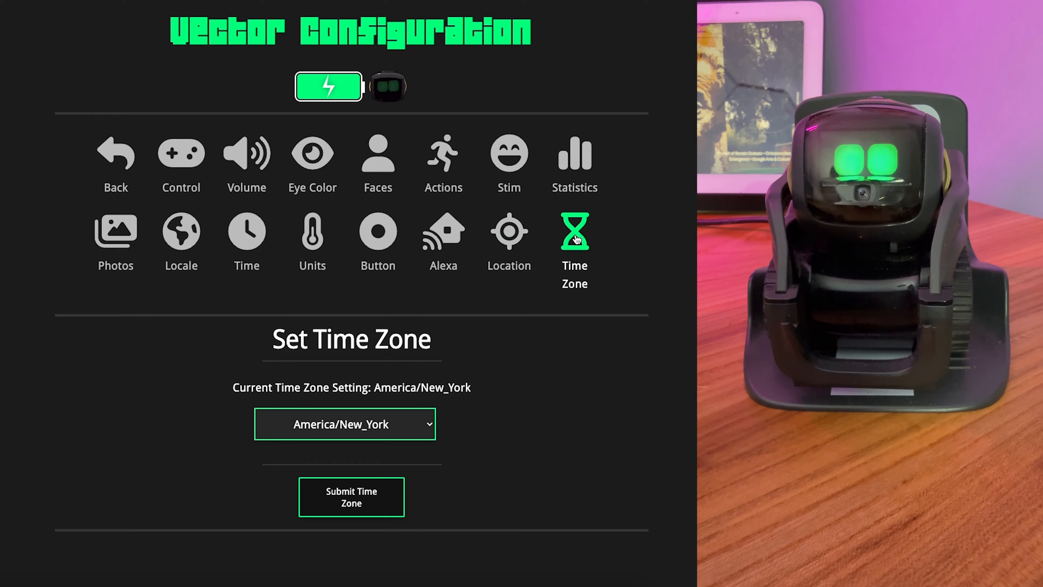
pyautogui.click(311, 234)
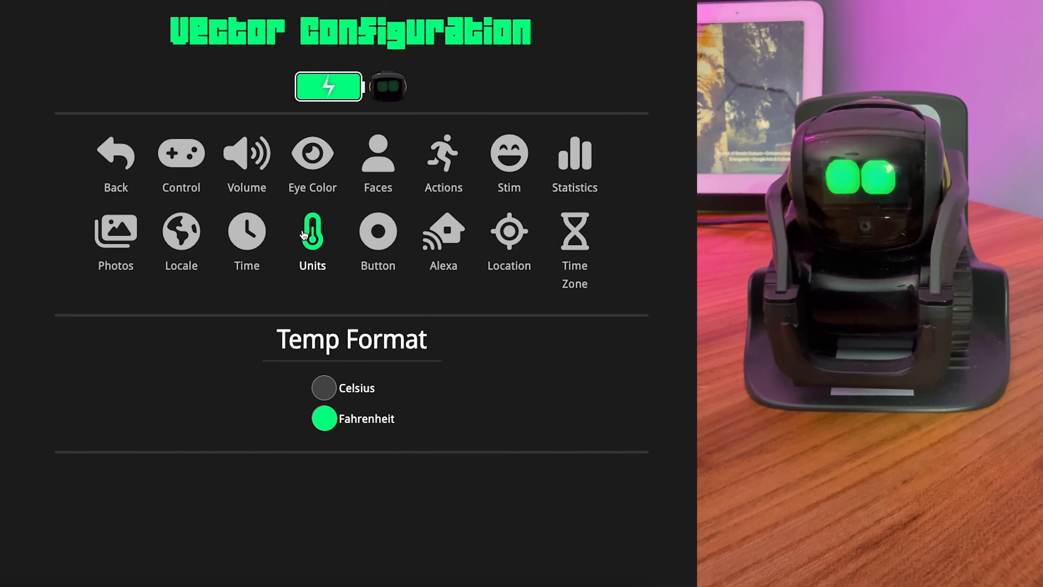
pyautogui.click(246, 235)
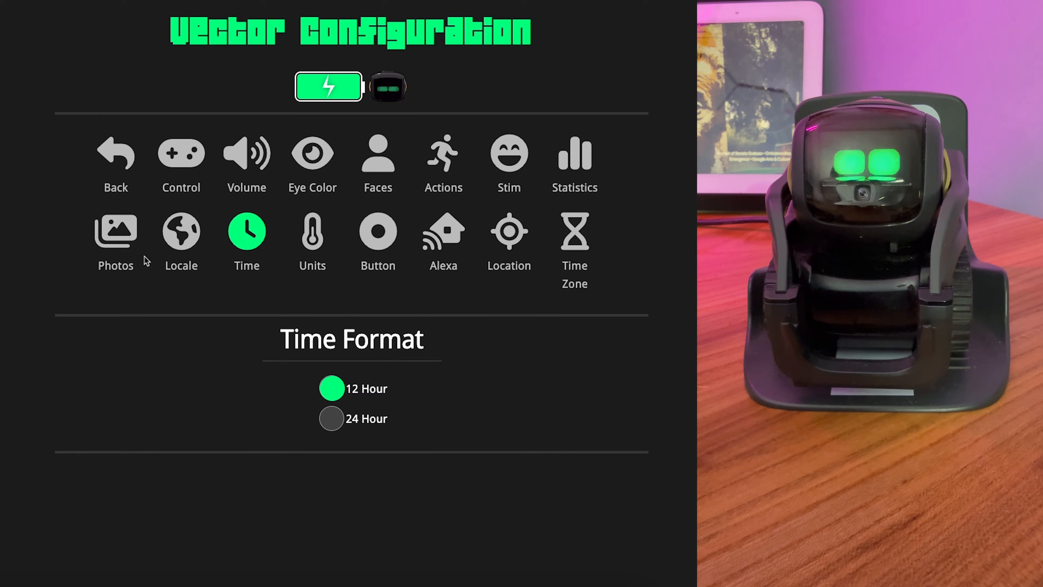
pyautogui.moveTo(116, 155)
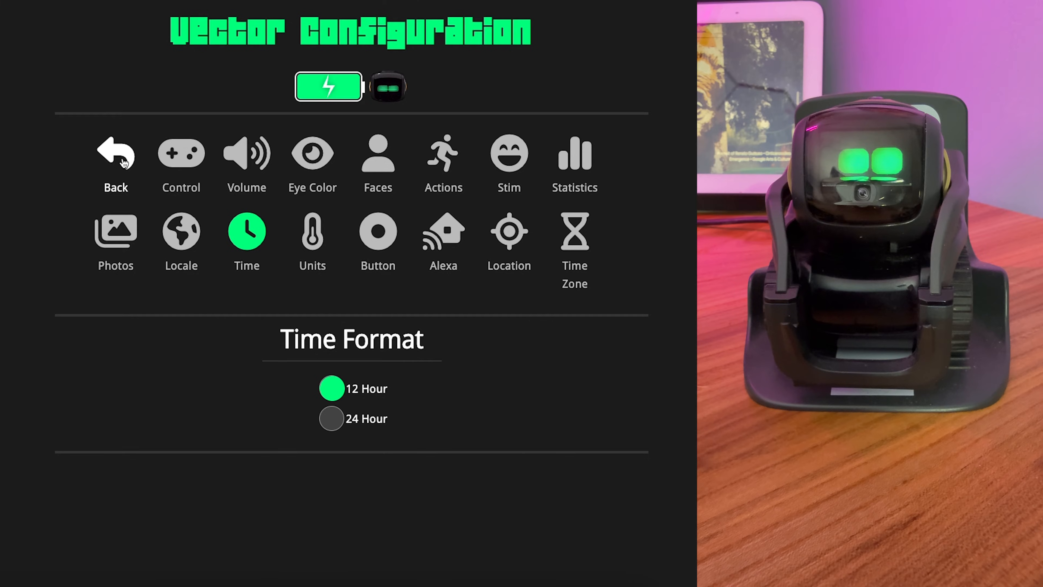
# Step: Return to the main menu and choose WeatherAPI as the weather provider in server setup
pyautogui.click(115, 152)
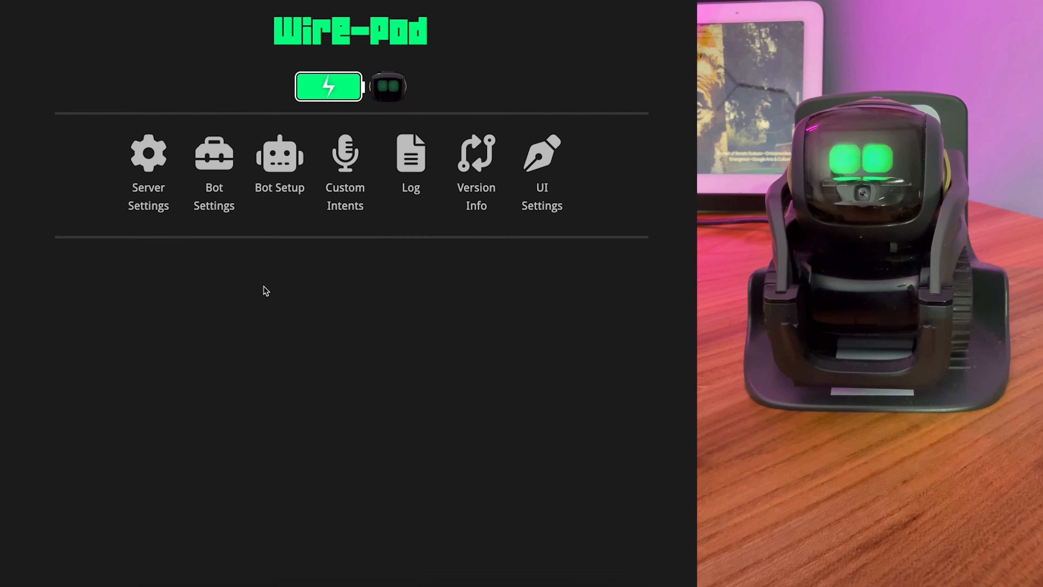
pyautogui.moveTo(607, 128)
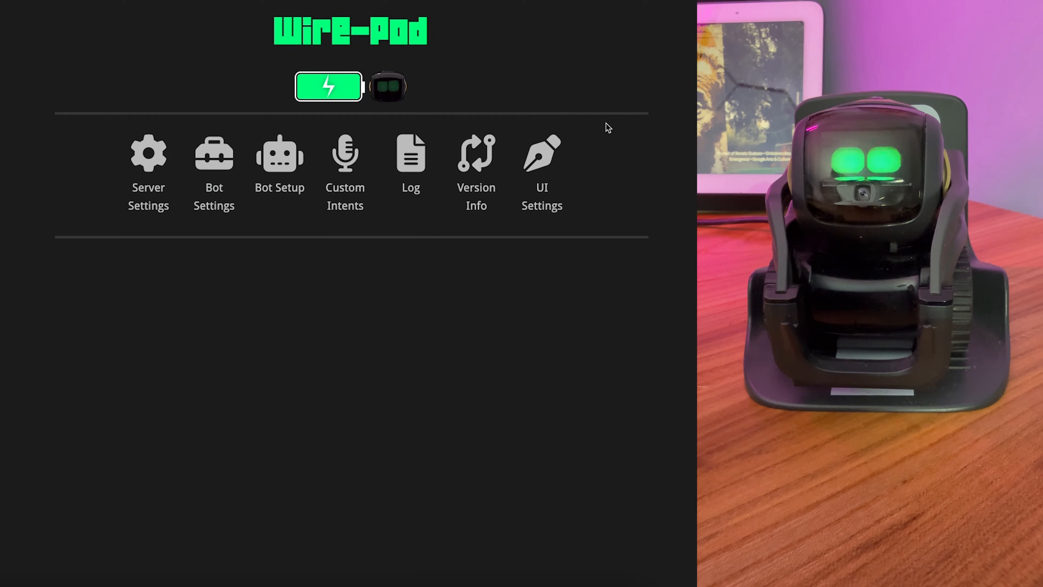
pyautogui.click(279, 154)
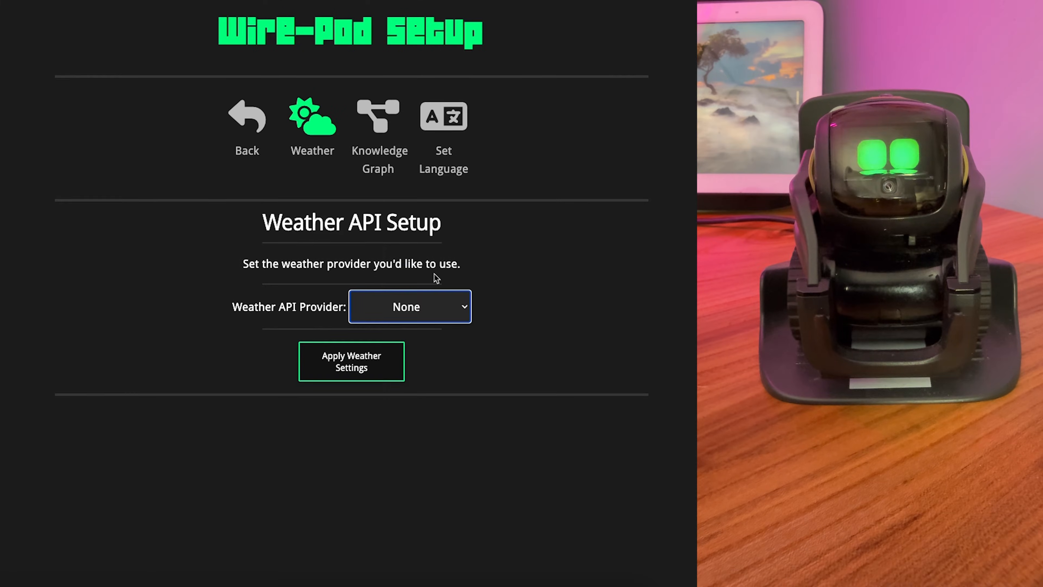
pyautogui.moveTo(520, 322)
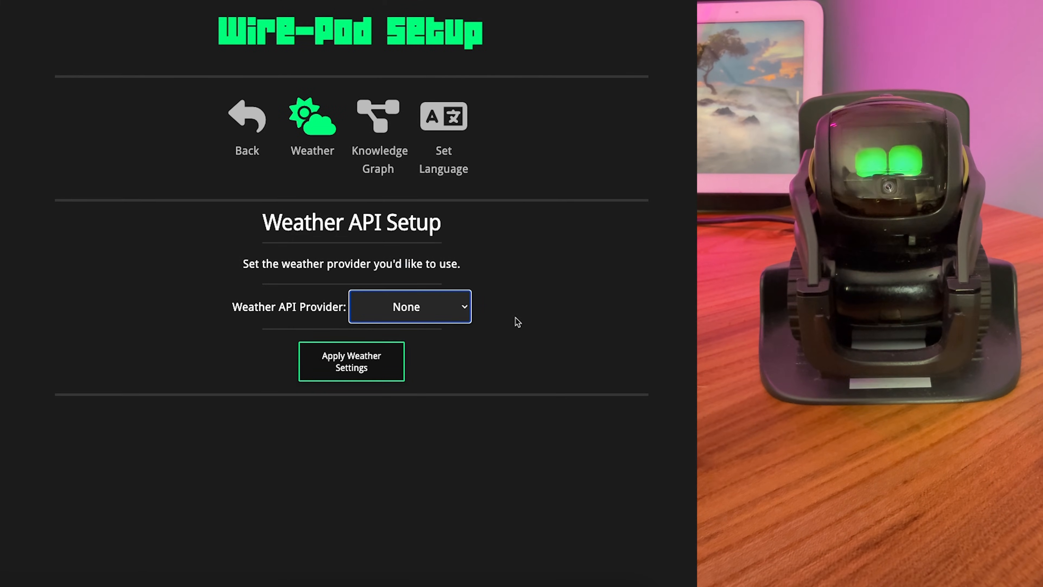
pyautogui.click(409, 306)
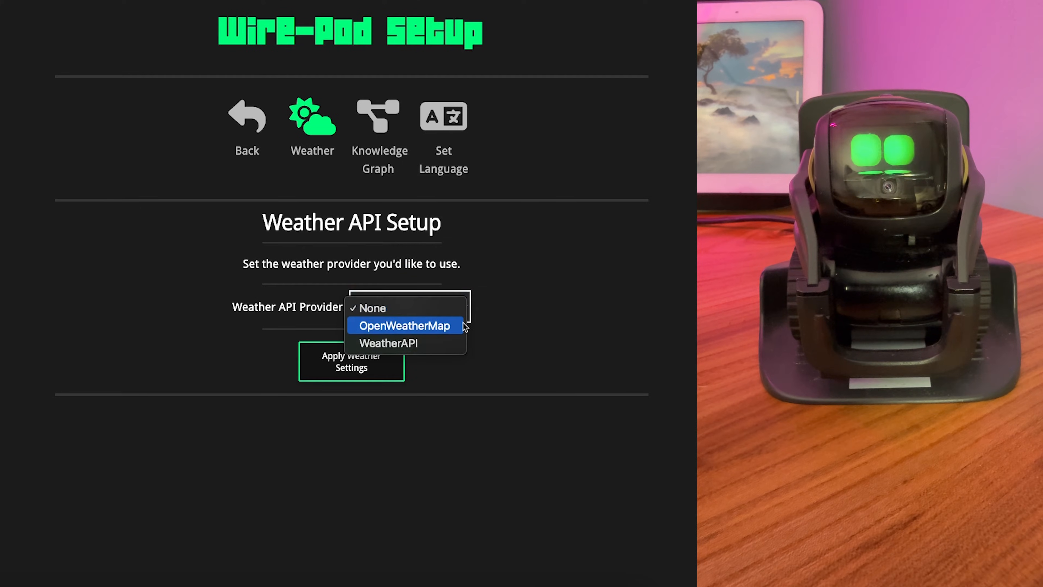
pyautogui.moveTo(456, 334)
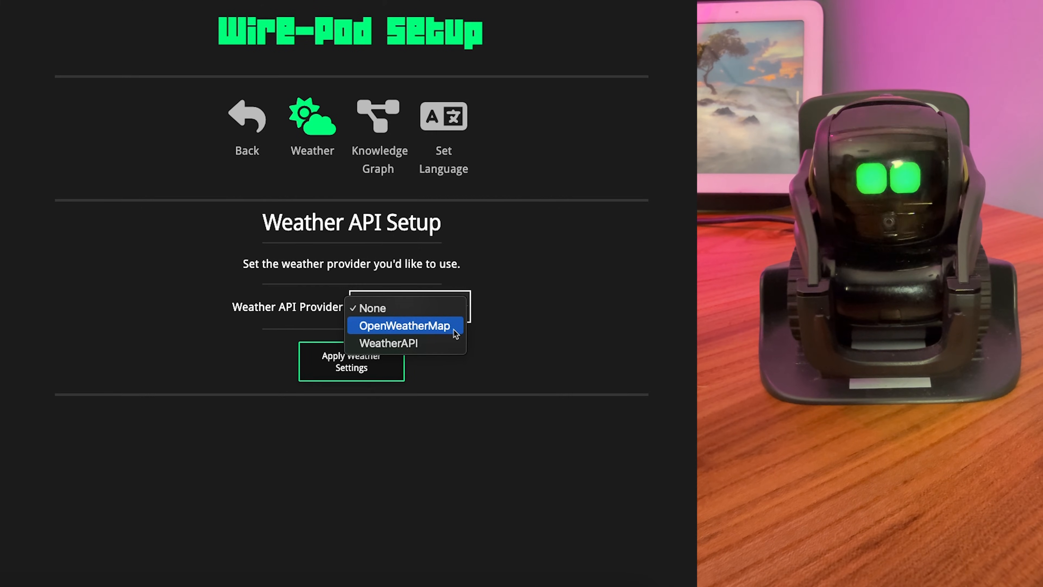
pyautogui.moveTo(439, 345)
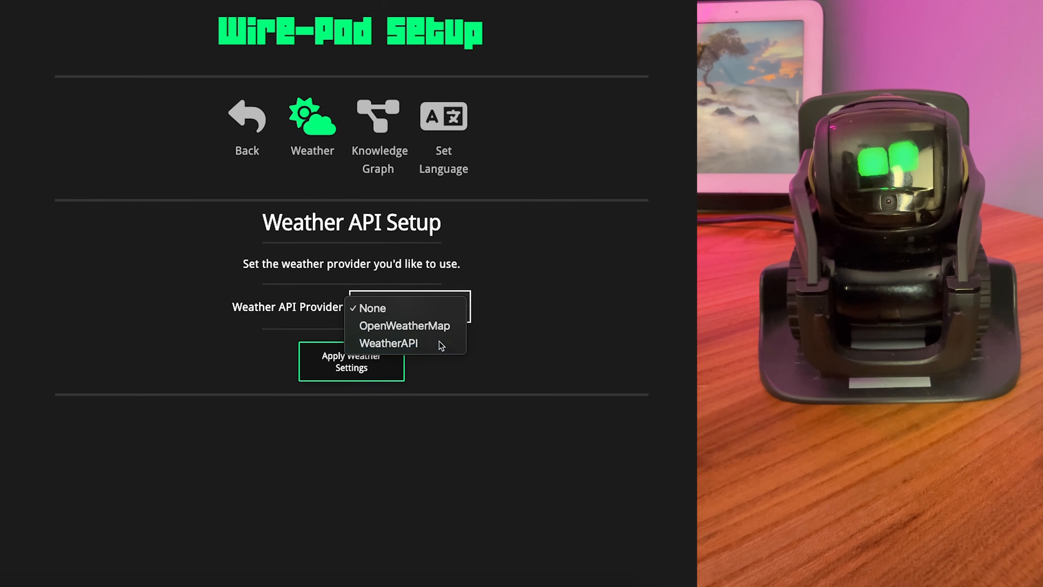
pyautogui.click(389, 343)
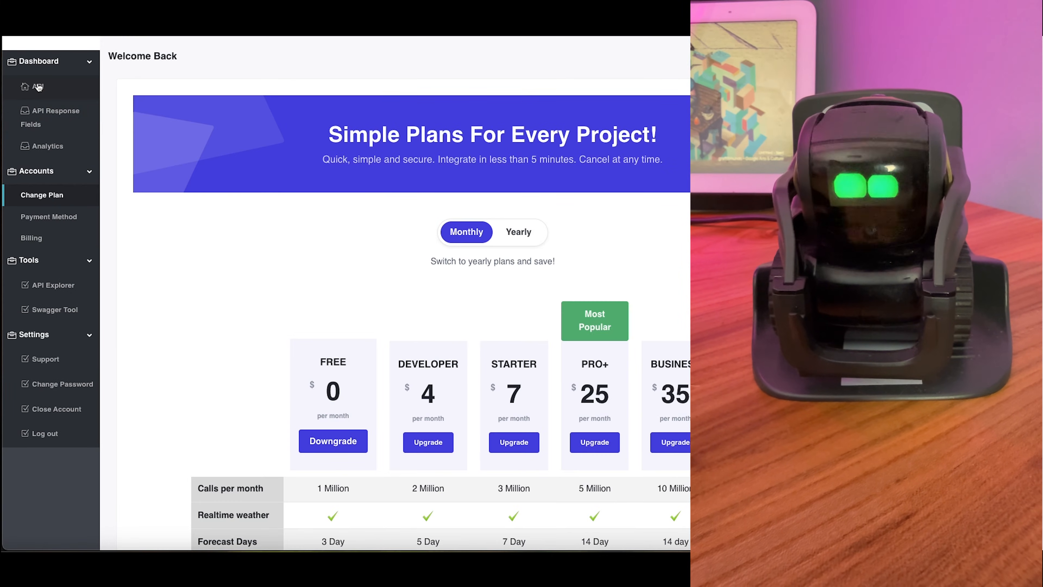
# Step: Copy the account's API key from the WeatherAPI.com dashboard
pyautogui.click(25, 86)
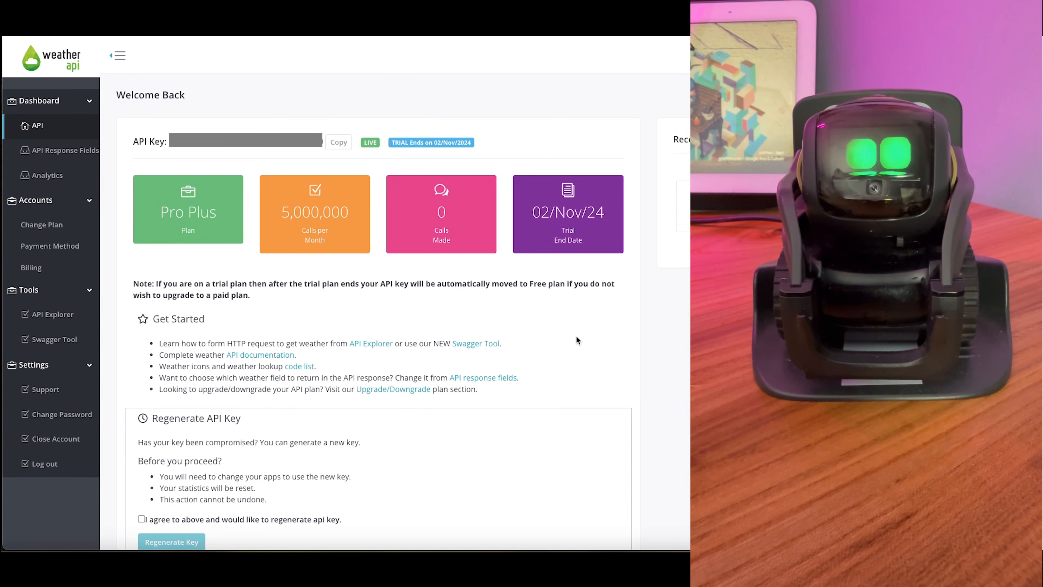
pyautogui.moveTo(483, 377)
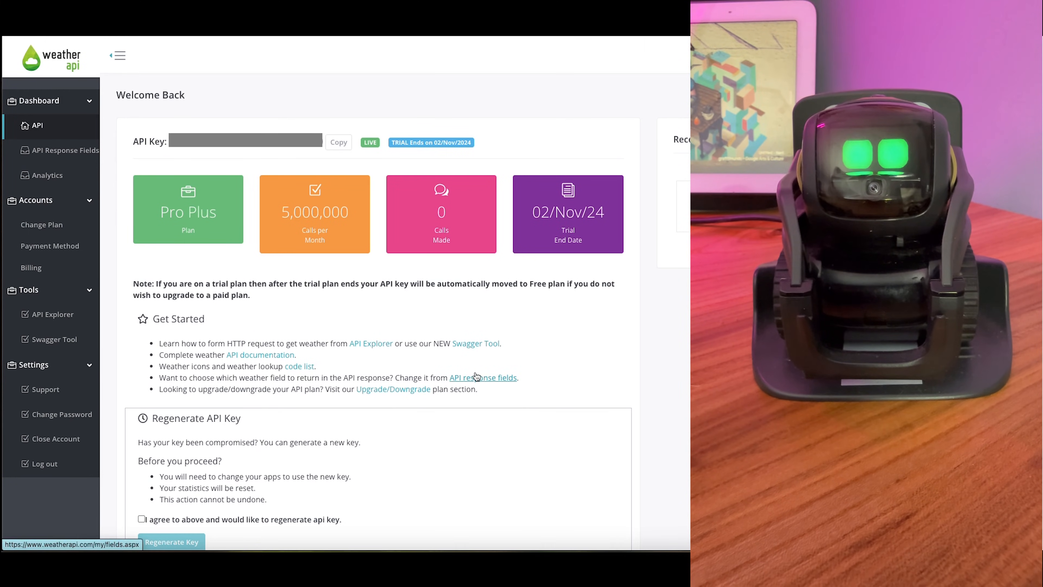
pyautogui.moveTo(426, 155)
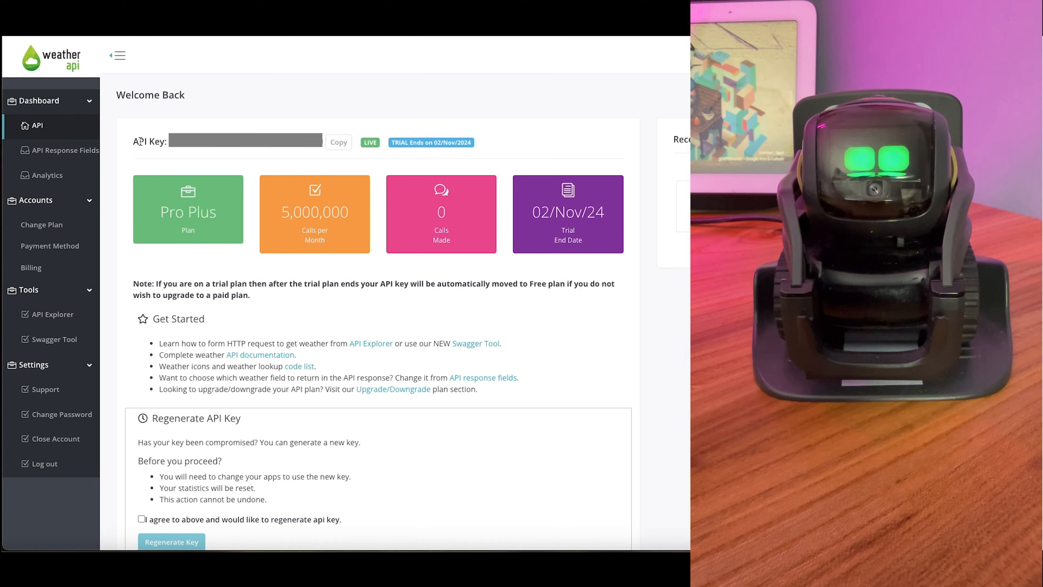
pyautogui.click(338, 142)
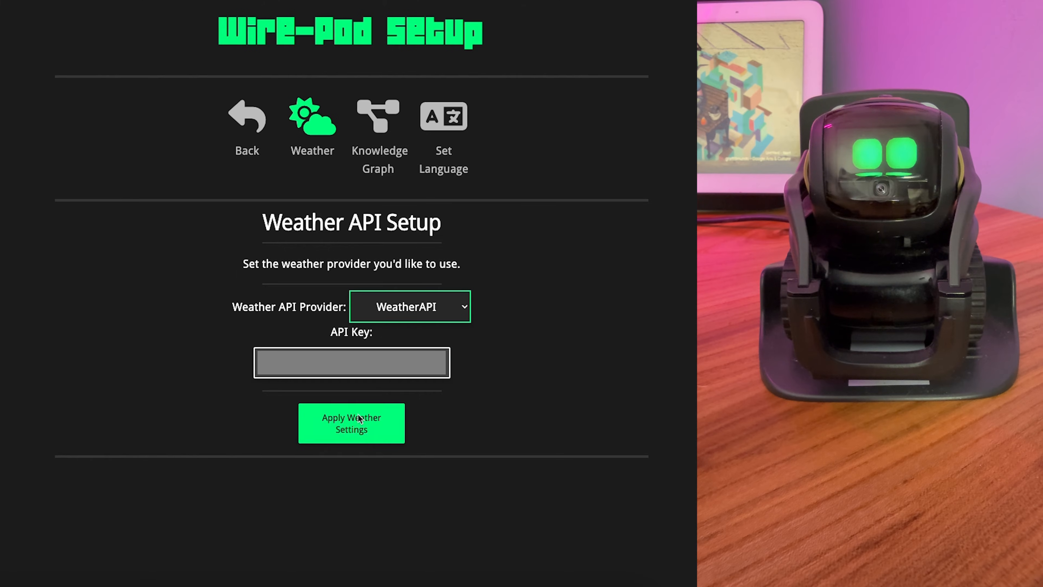
# Step: Apply the WeatherAPI settings, then choose OpenAI as the knowledge graph provider
pyautogui.click(351, 423)
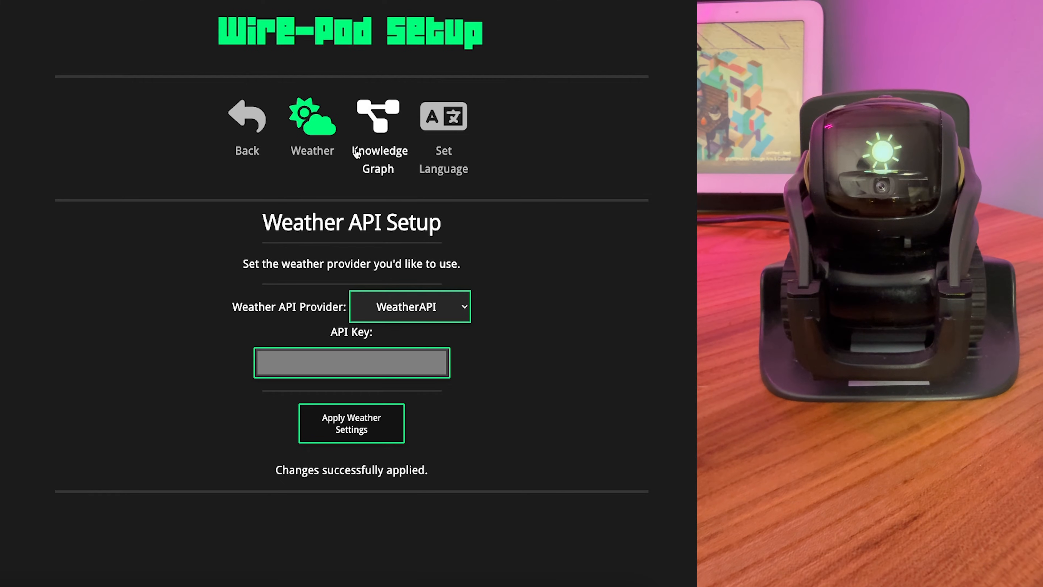
pyautogui.click(377, 117)
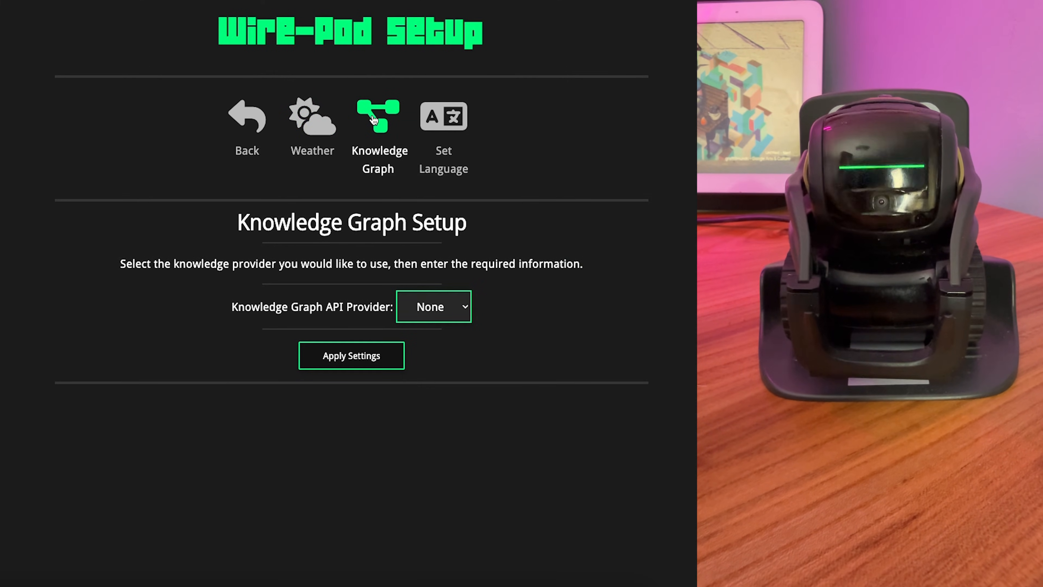
pyautogui.click(433, 306)
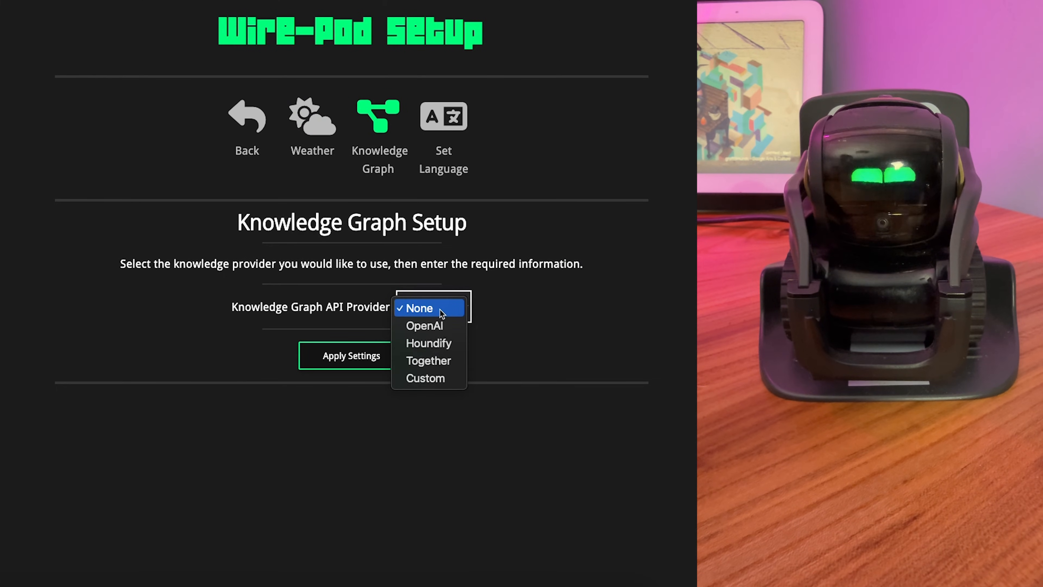
pyautogui.click(425, 326)
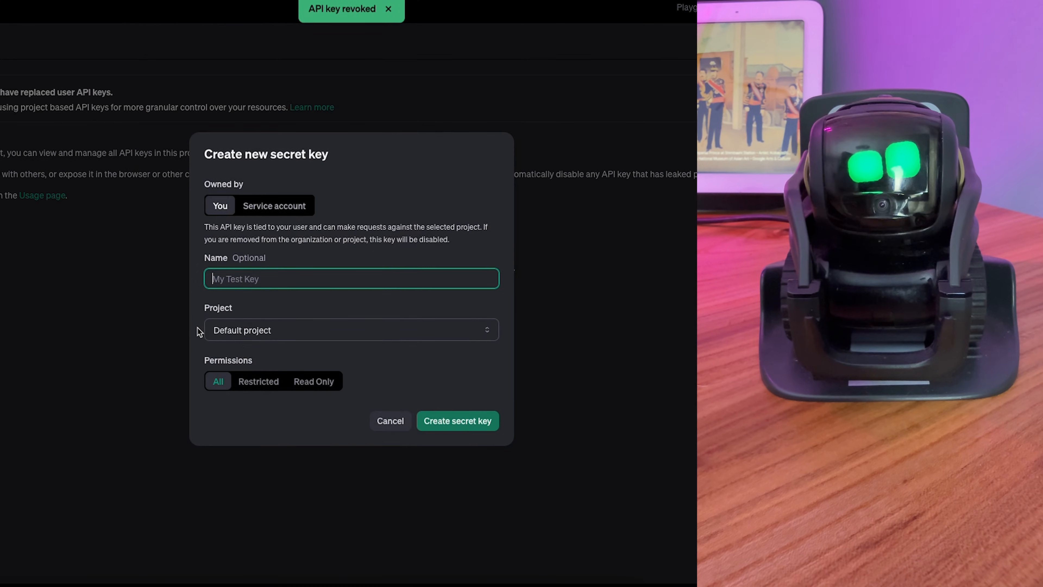
# Step: Name the new secret key 'Vector' and keep it owned by yourself
pyautogui.write('VEo')
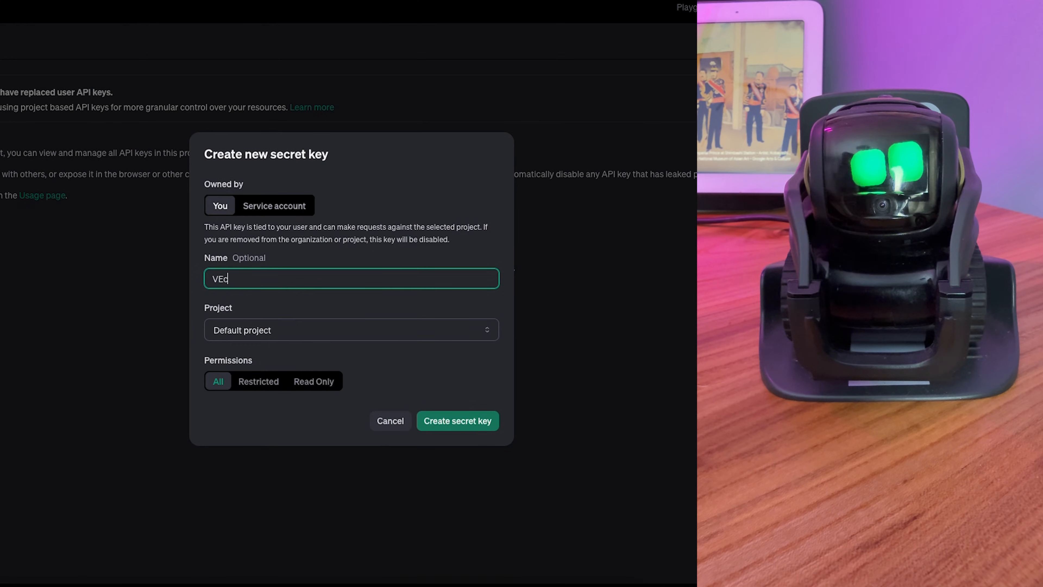
pyautogui.write('Vector')
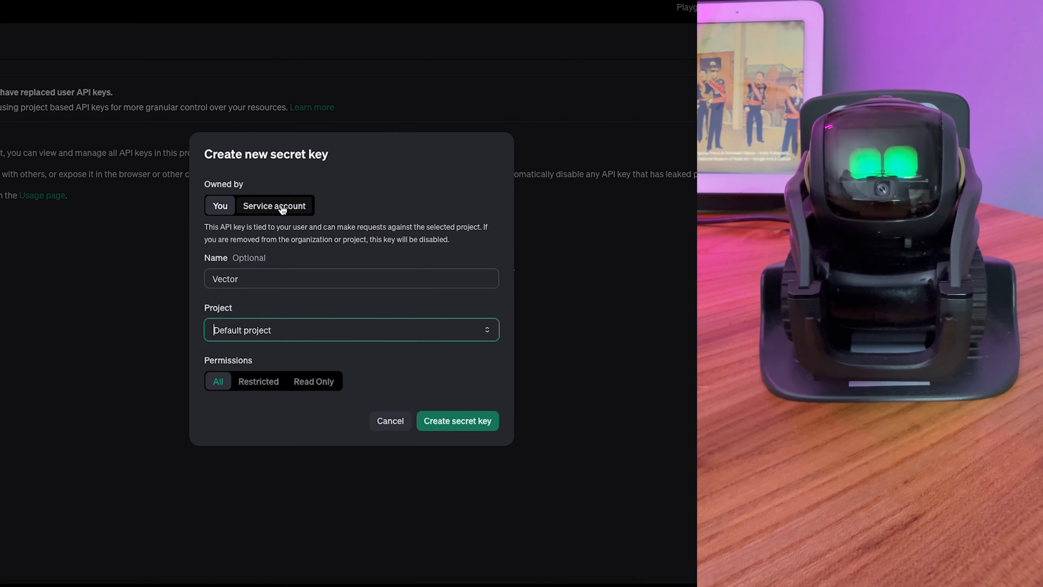
pyautogui.click(273, 205)
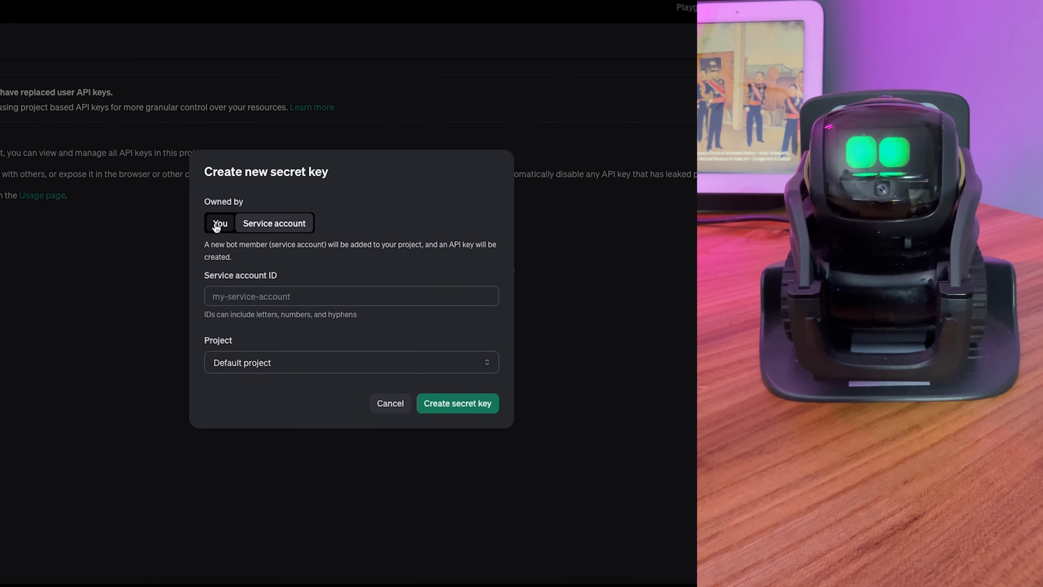
pyautogui.click(219, 223)
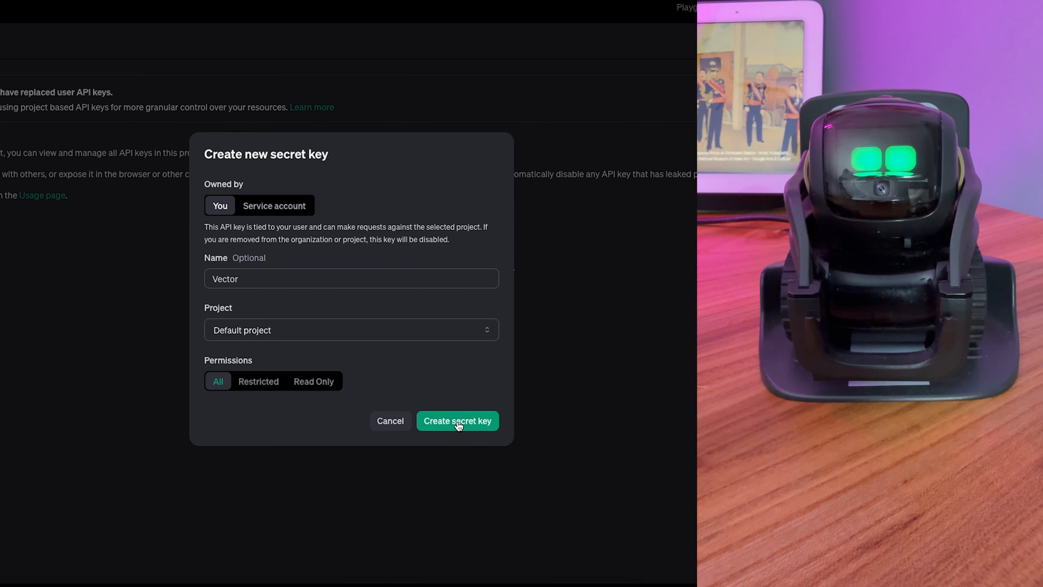
# Step: Generate the secret key, copy it and dismiss the saved key notice
pyautogui.click(457, 420)
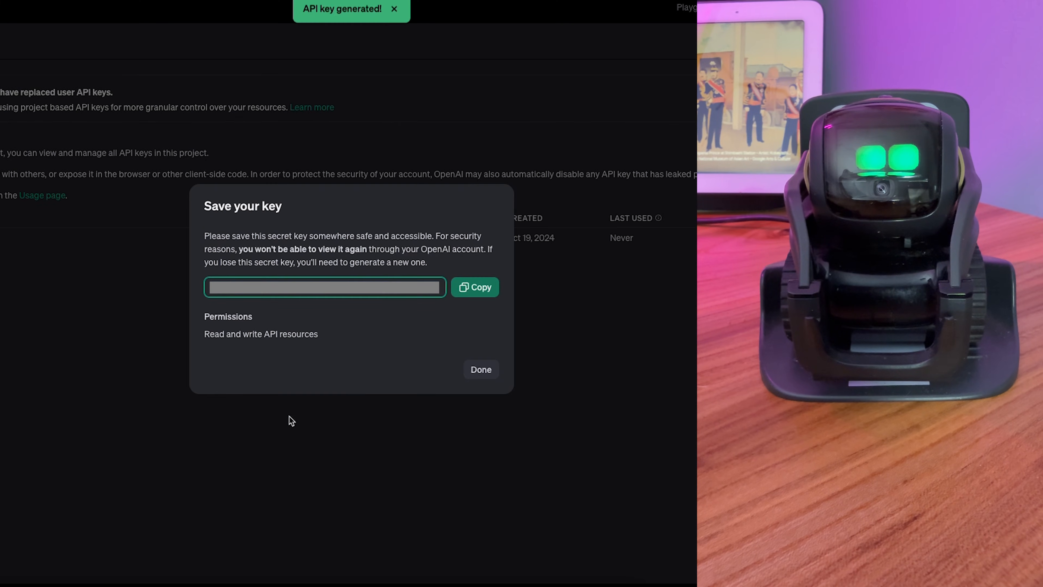
pyautogui.click(475, 287)
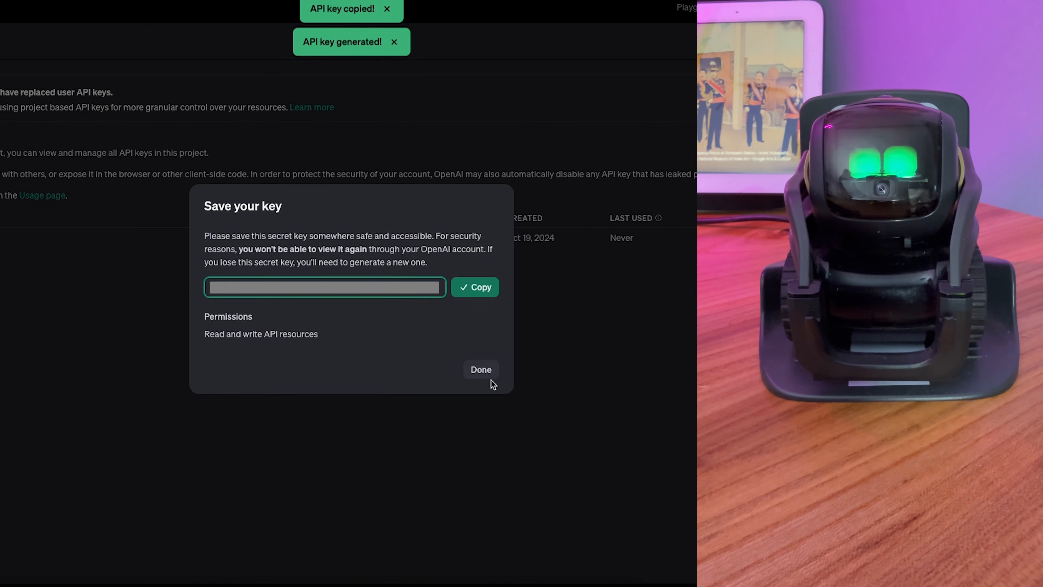
pyautogui.click(480, 370)
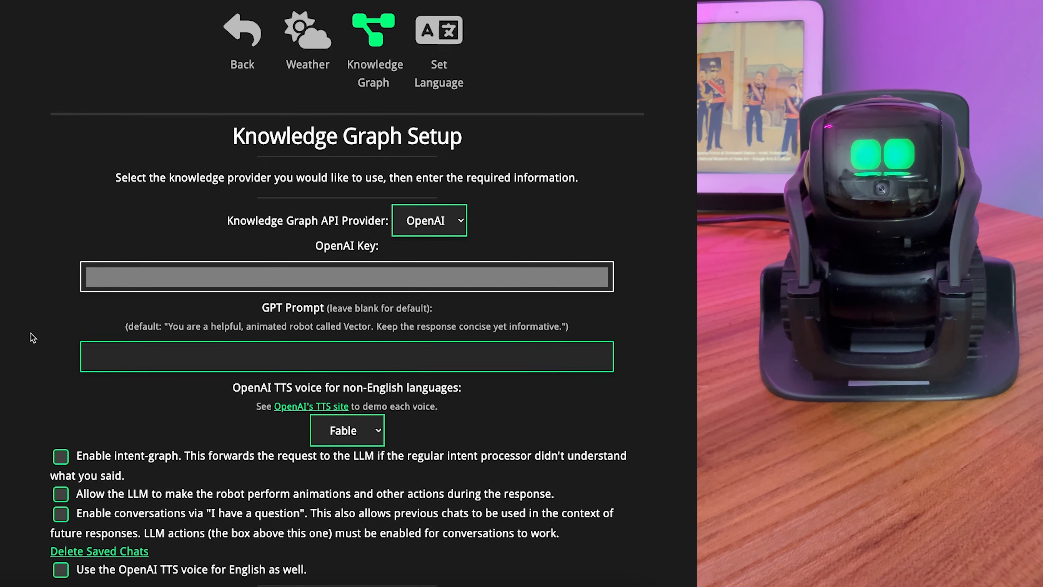
# Step: Enable the intent-graph and LLM animation options and apply the knowledge graph settings
pyautogui.scroll(-3)
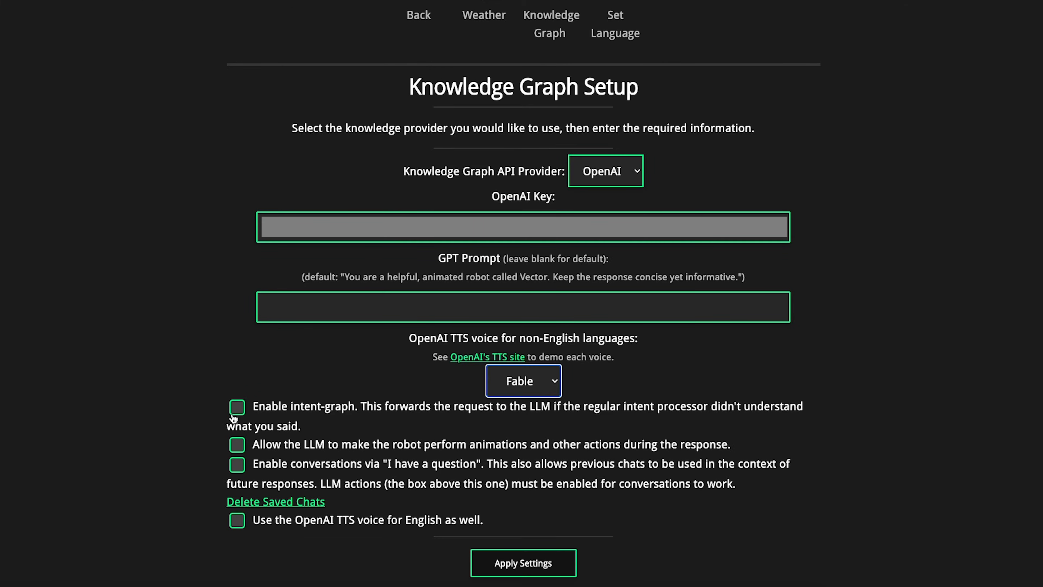
pyautogui.click(236, 407)
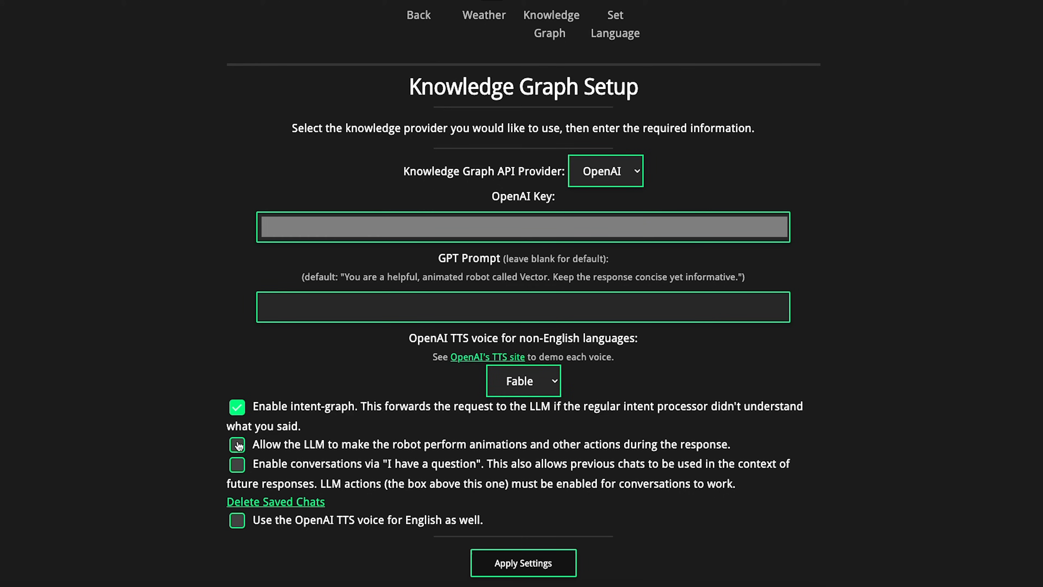
pyautogui.click(237, 520)
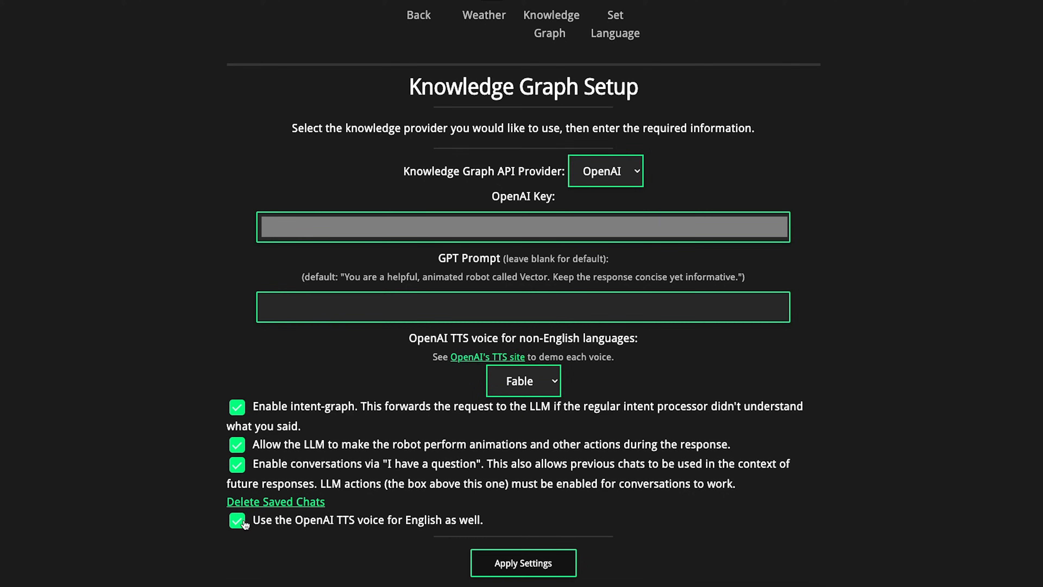
pyautogui.moveTo(522, 563)
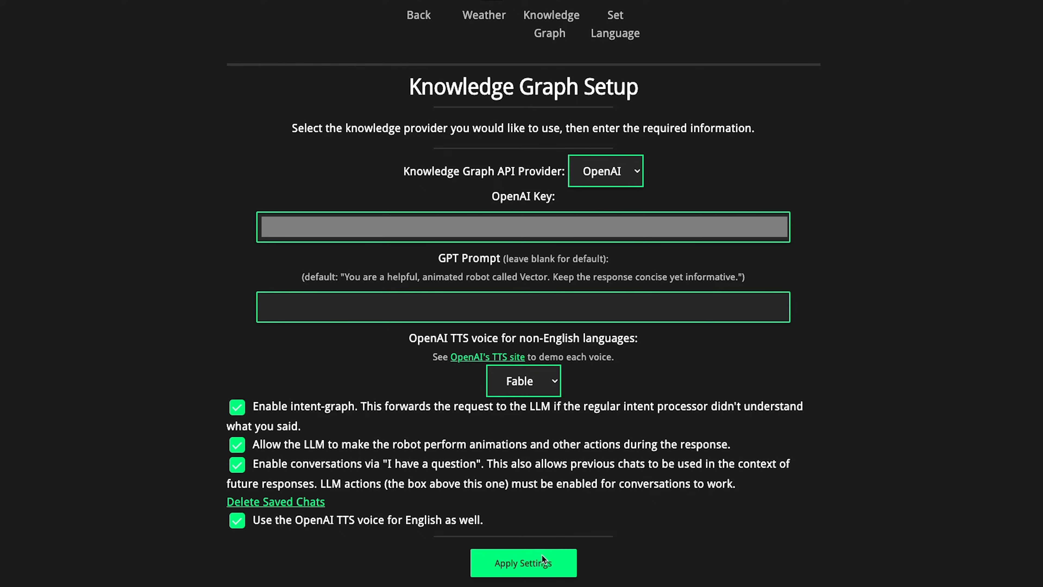
pyautogui.click(522, 563)
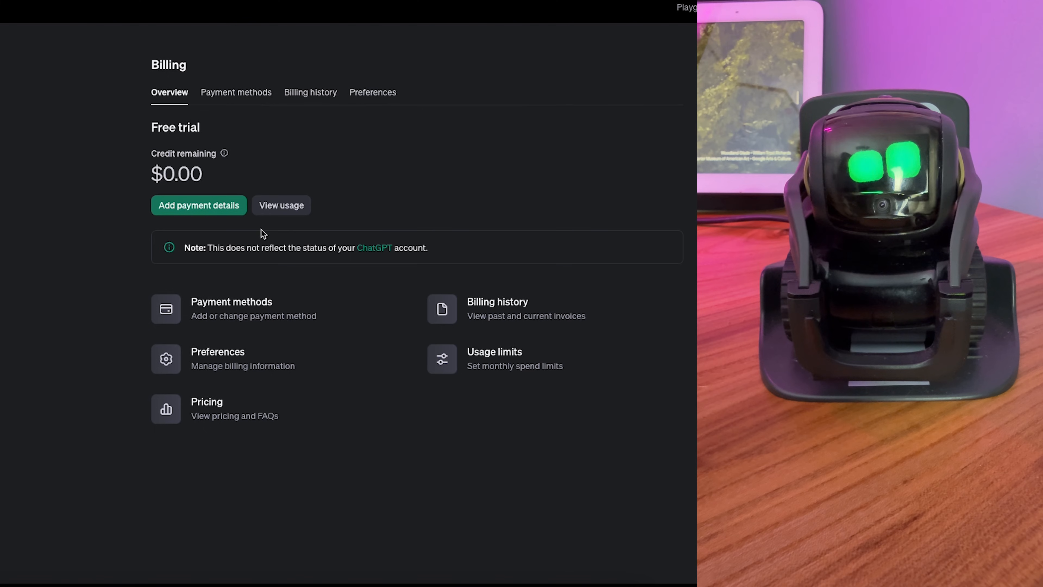
pyautogui.moveTo(72, 367)
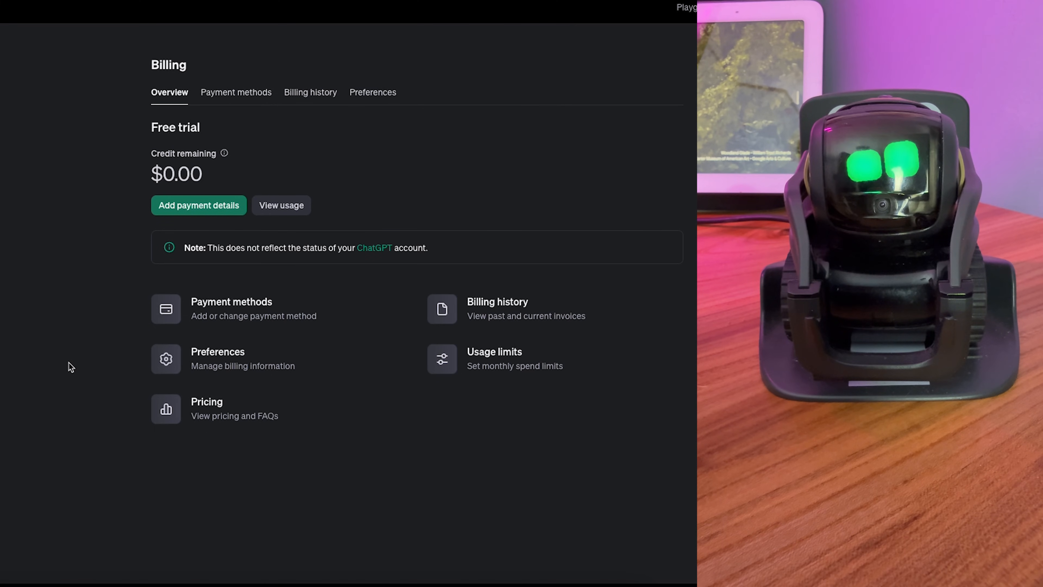
# Step: Start adding payment details with a $10 initial credit purchase
pyautogui.click(198, 205)
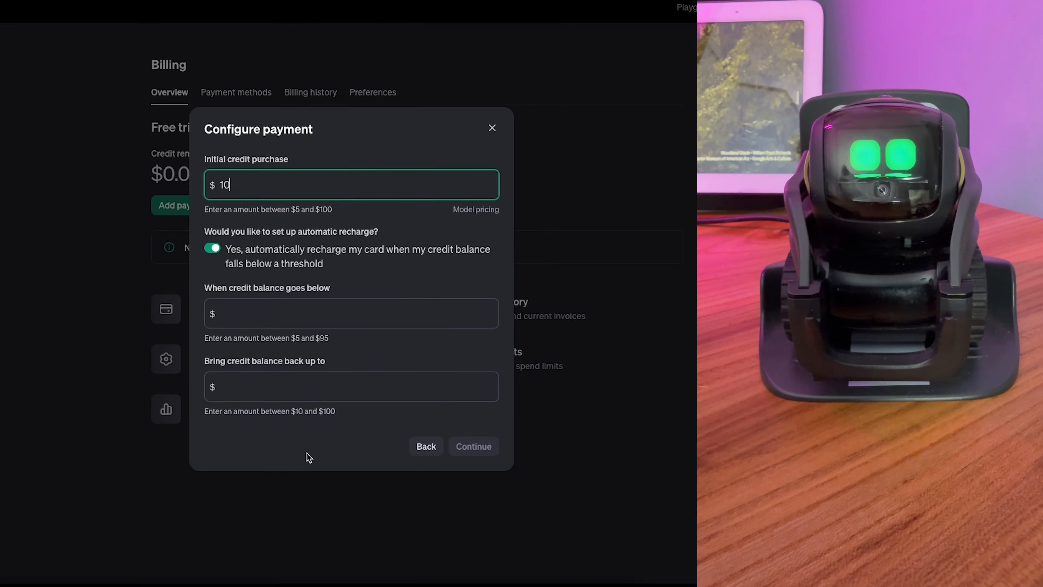
pyautogui.moveTo(434, 282)
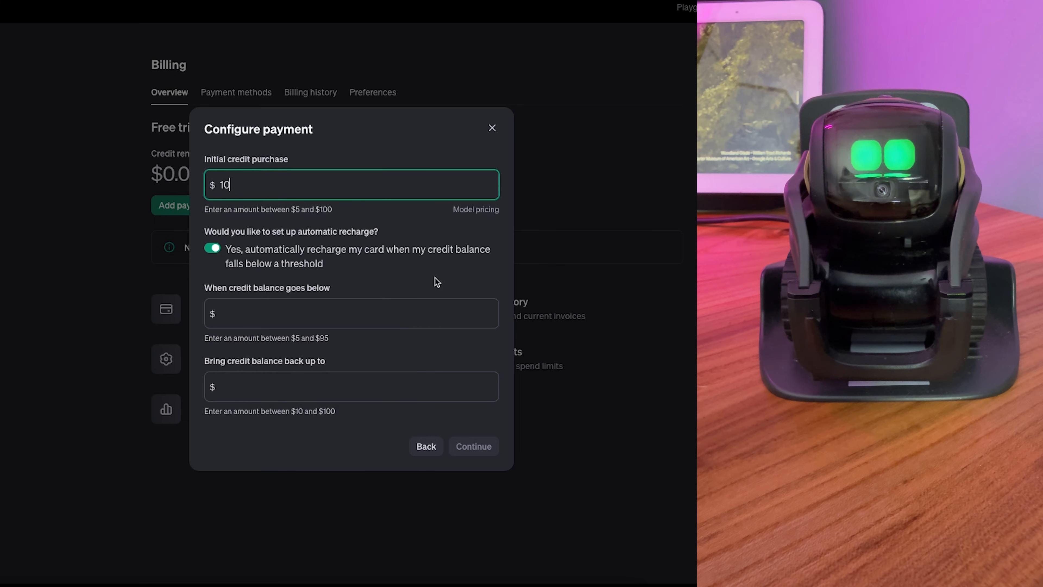
pyautogui.click(473, 445)
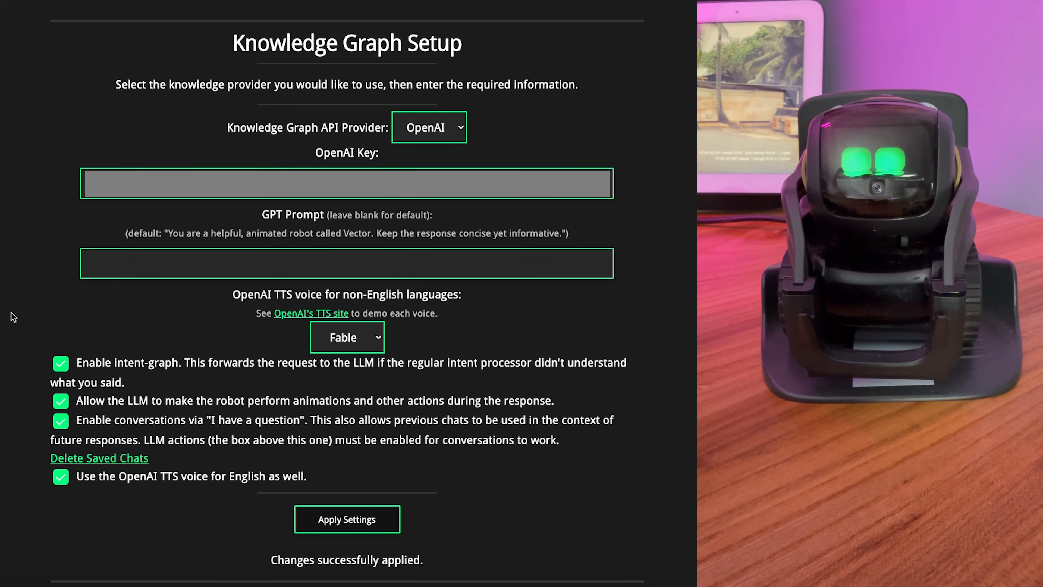
pyautogui.moveTo(476, 350)
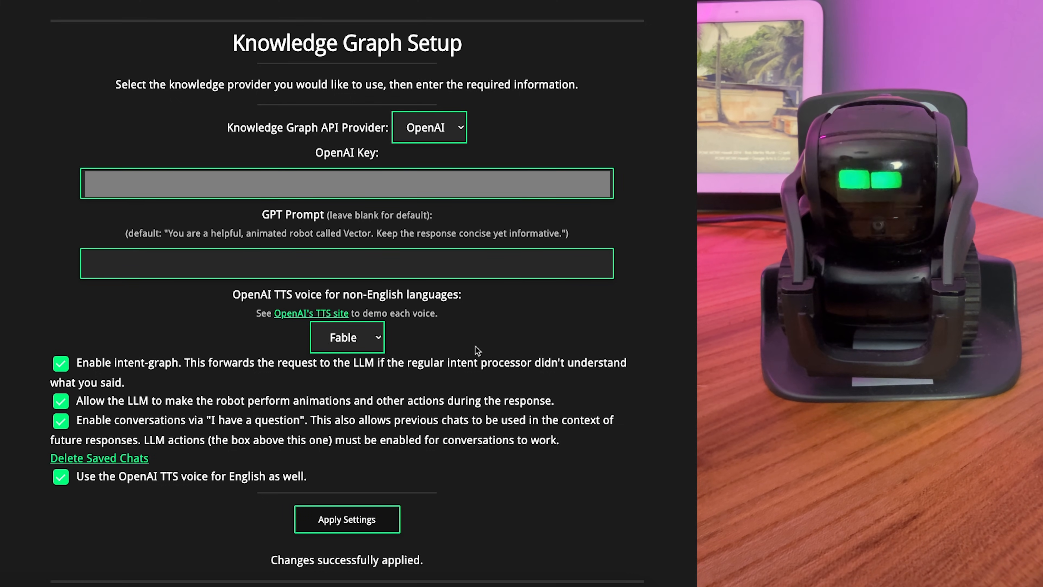
pyautogui.moveTo(281, 377)
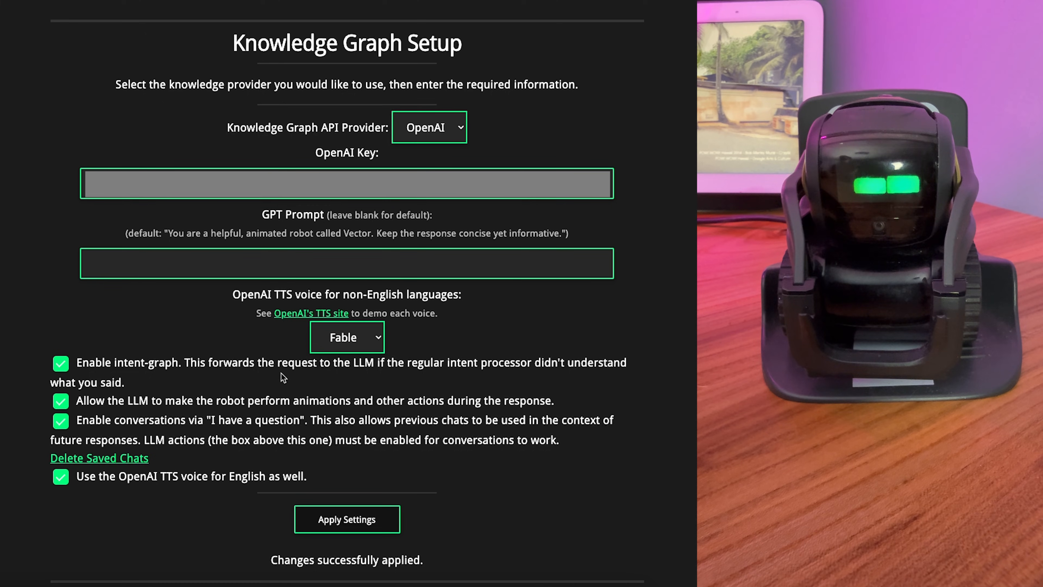
# Step: Open OpenAI's text-to-speech voice demo page from Wire-Pod
pyautogui.click(346, 338)
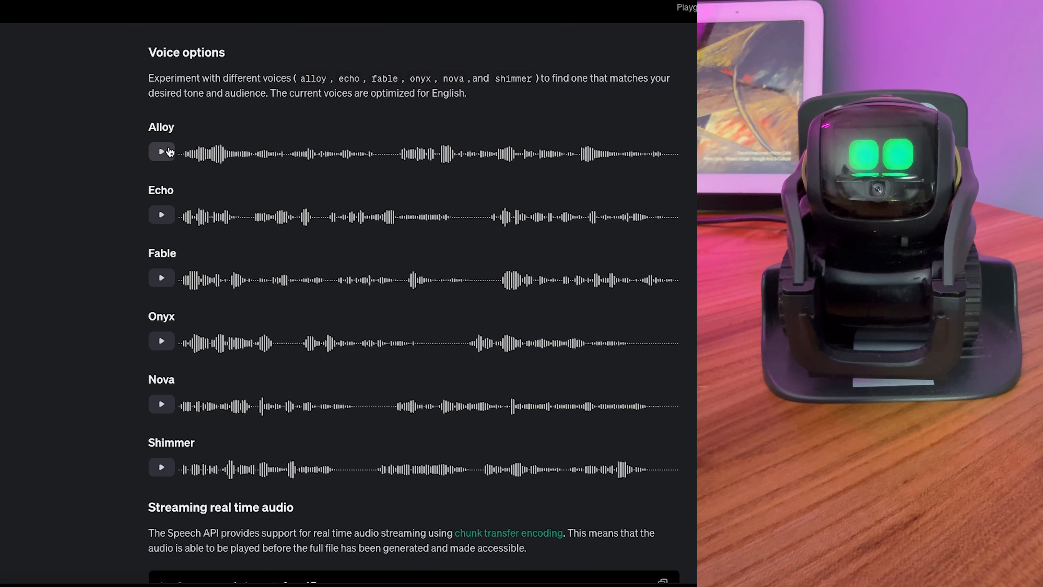
# Step: Play the Alloy, Onyx and Fable voice samples to compare them
pyautogui.click(161, 152)
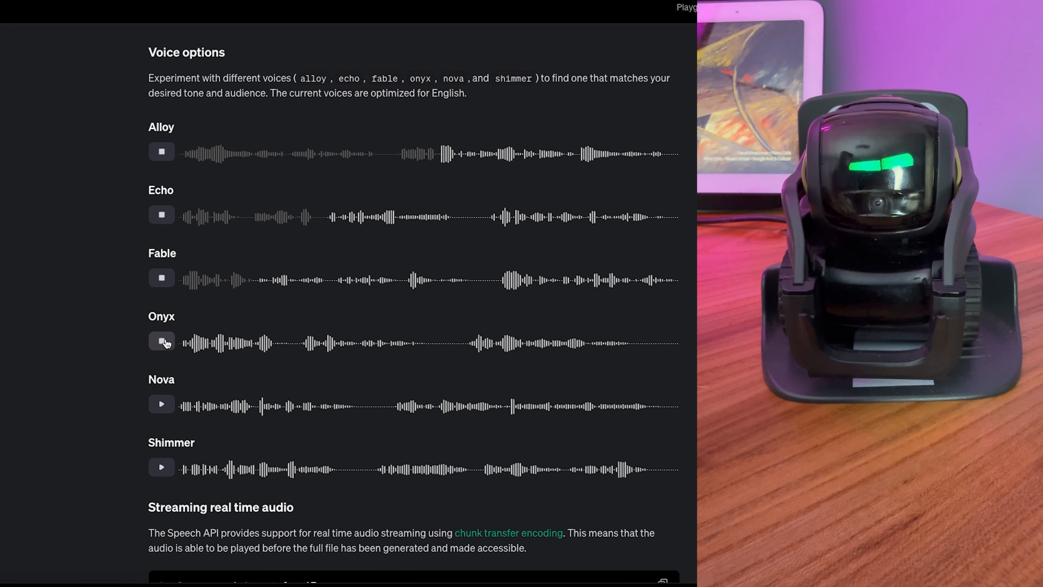
pyautogui.click(161, 152)
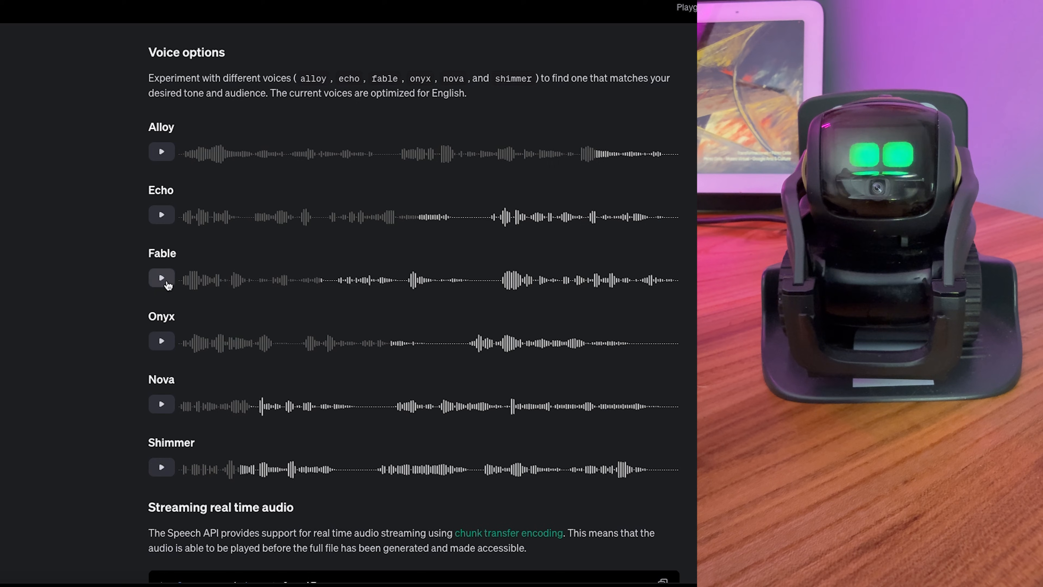
pyautogui.click(160, 278)
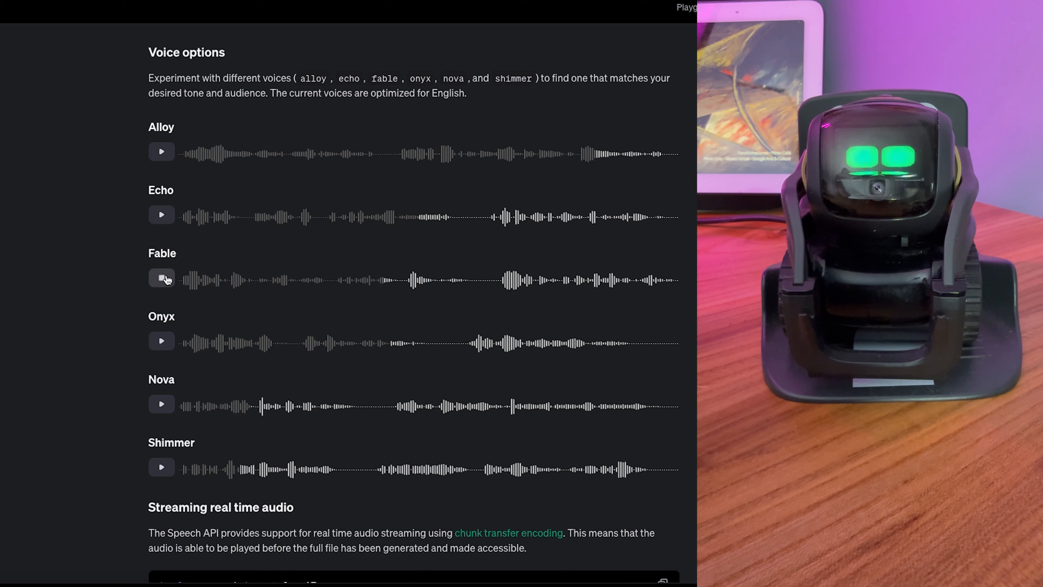